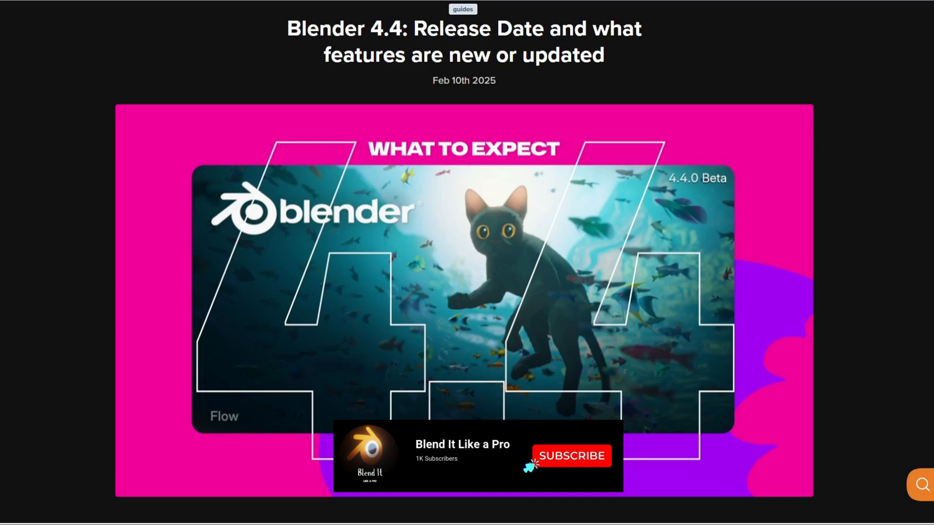
{"action": "mouse_move", "coordinate": [529, 467]}
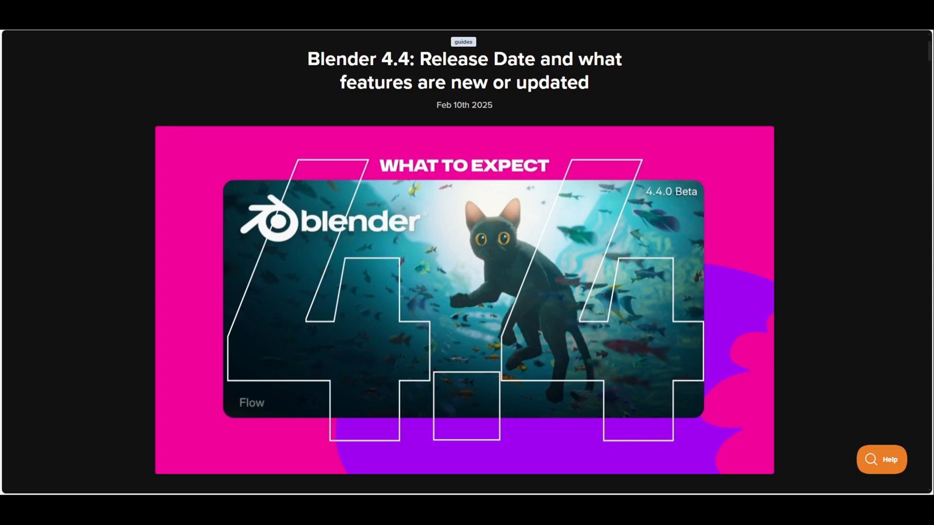
Step: Scroll to the Action Slots section showing the new Action Editor data structure diagram
{"action": "scroll", "scroll_direction": "down", "scroll_amount": 3}
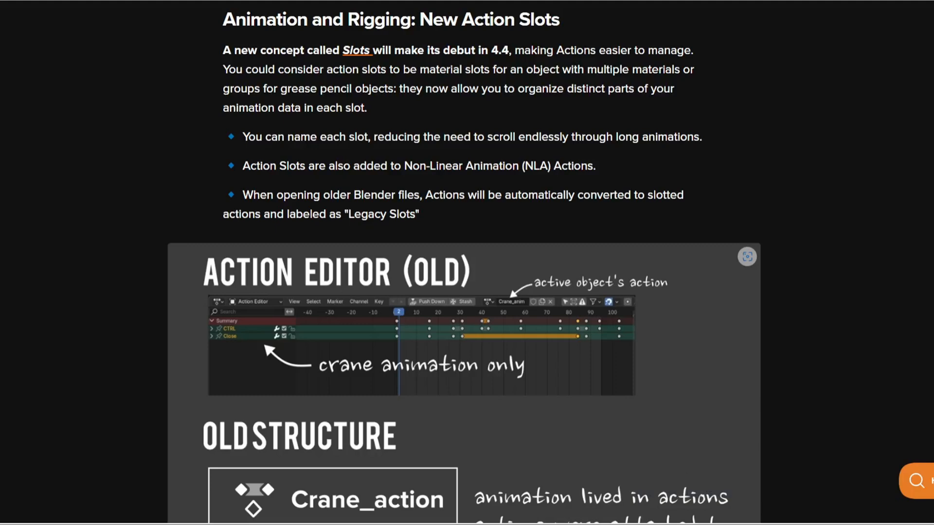
{"action": "mouse_move", "coordinate": [534, 300]}
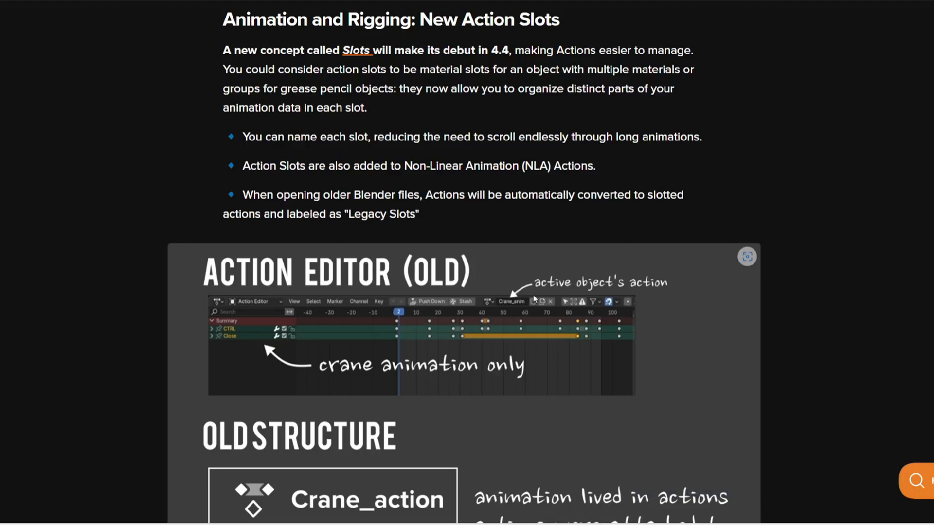
{"action": "mouse_move", "coordinate": [581, 290]}
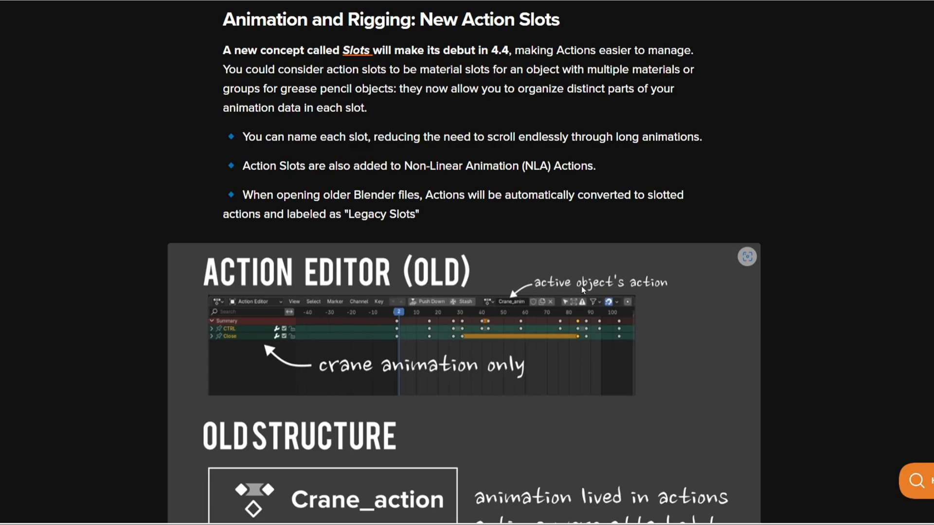
{"action": "scroll", "scroll_direction": "down", "scroll_amount": 3}
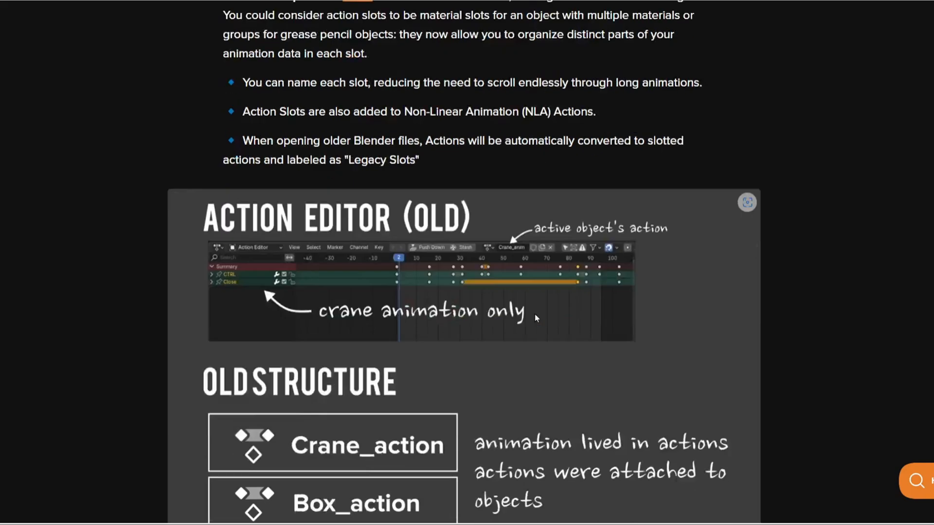
{"action": "scroll", "scroll_direction": "down", "scroll_amount": 3}
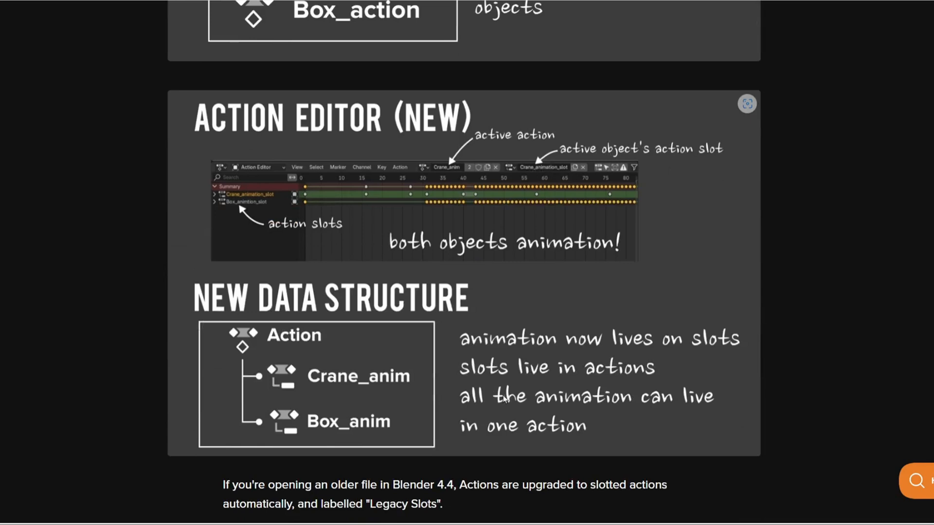
{"action": "mouse_move", "coordinate": [529, 177]}
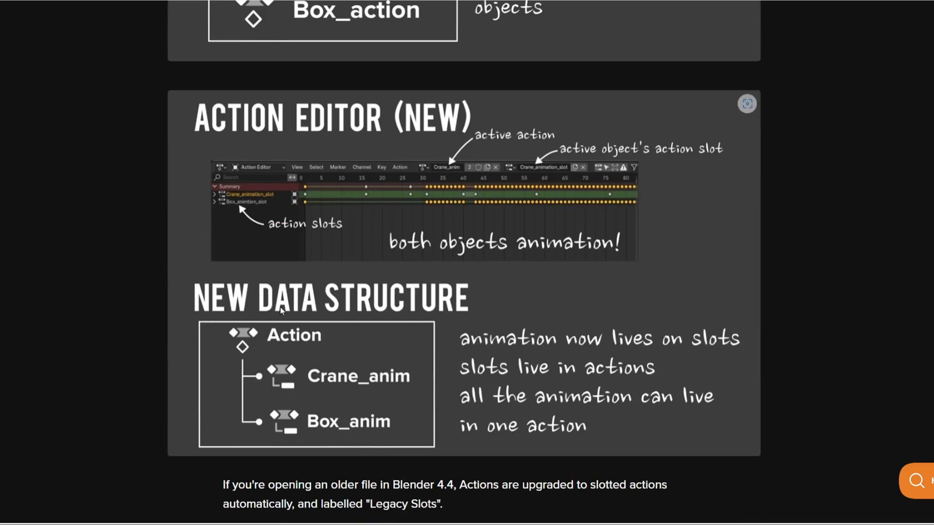
{"action": "mouse_move", "coordinate": [547, 449]}
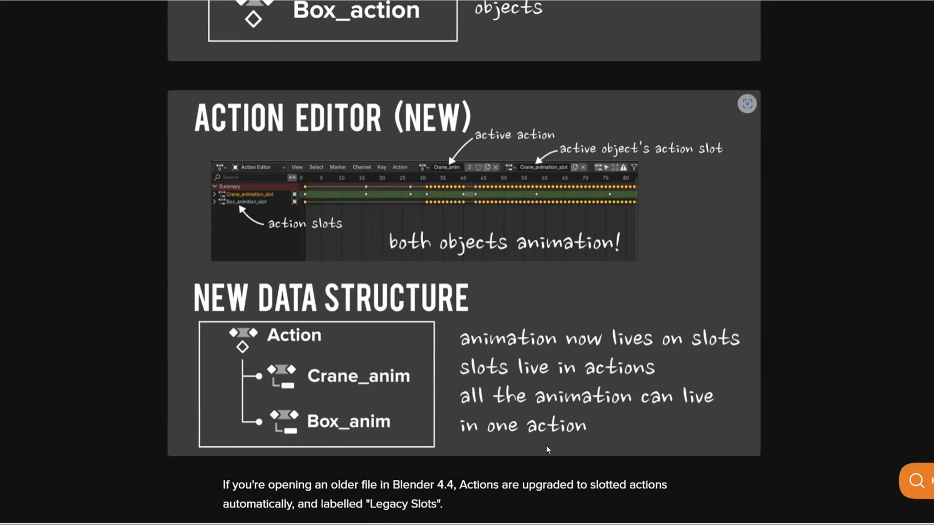
Step: Scroll to the Compositor section showing the Denoise node's Quality options
{"action": "scroll", "scroll_direction": "down", "scroll_amount": 3}
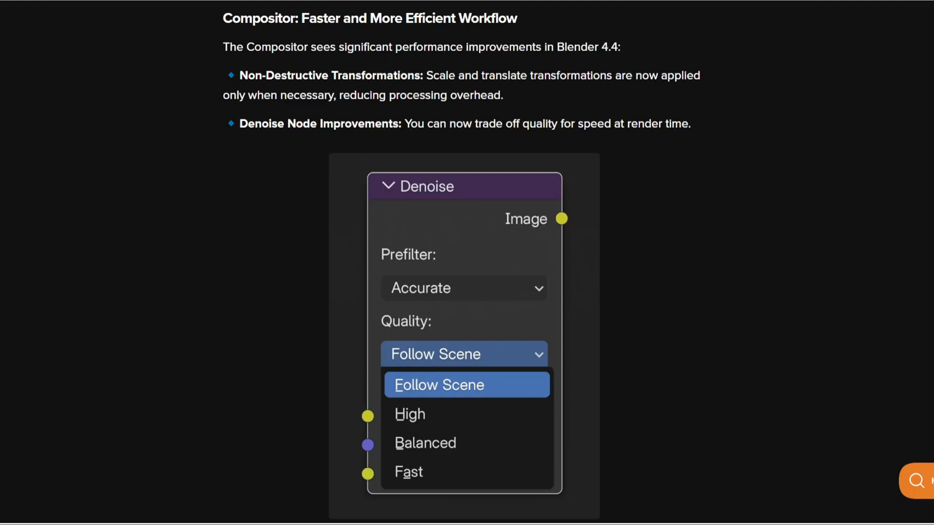
{"action": "mouse_move", "coordinate": [626, 205]}
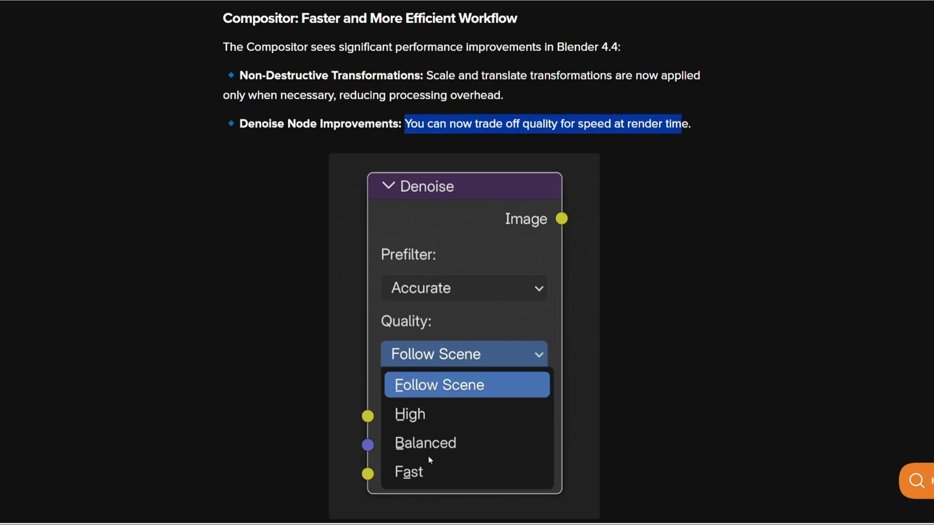
{"action": "mouse_move", "coordinate": [639, 345]}
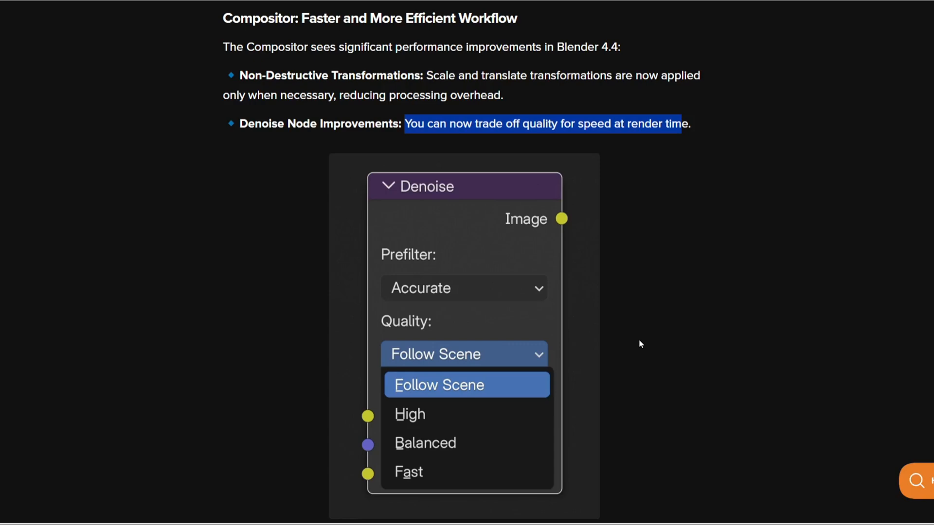
Step: Scroll past the Glare node comparison to the 'Grease Pencil 3.0: Fixes & Feature Restorations' heading
{"action": "scroll", "scroll_direction": "down", "scroll_amount": 3}
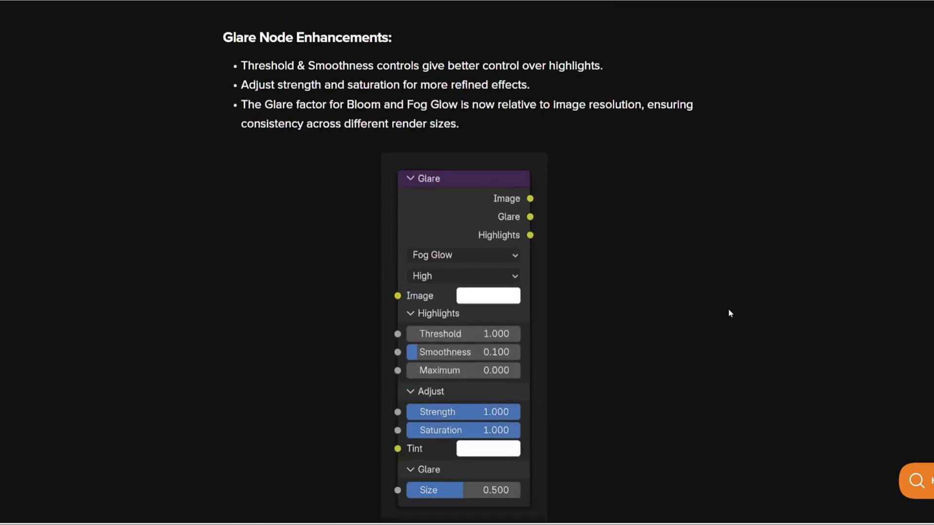
{"action": "scroll", "scroll_direction": "up", "scroll_amount": 3}
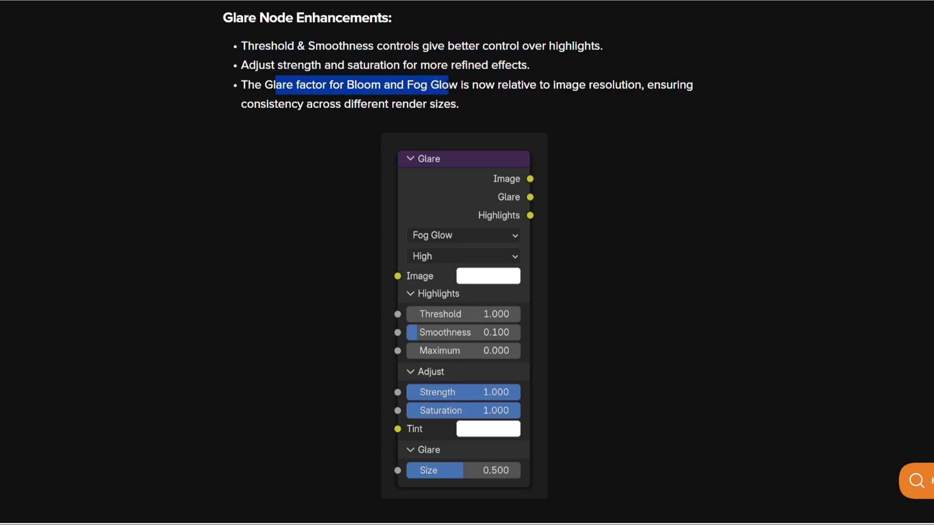
{"action": "left_click", "coordinate": [667, 394]}
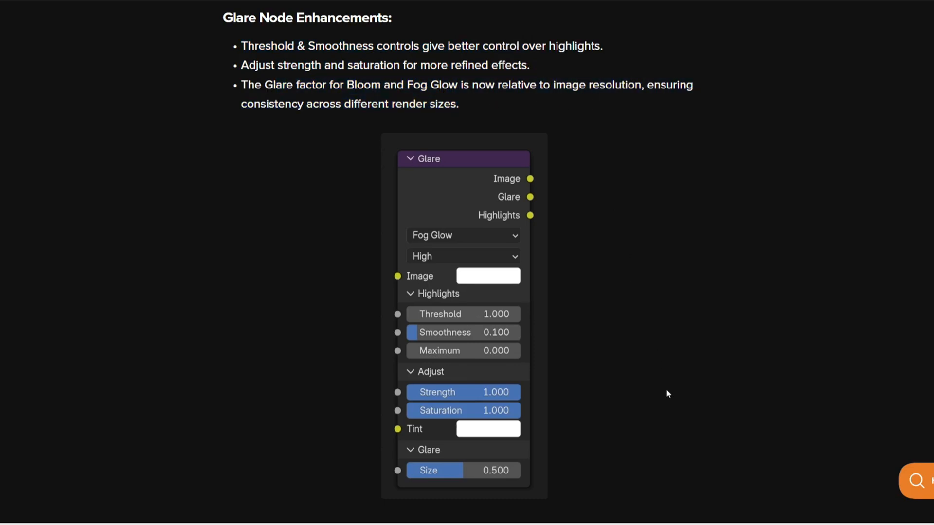
{"action": "mouse_move", "coordinate": [640, 311]}
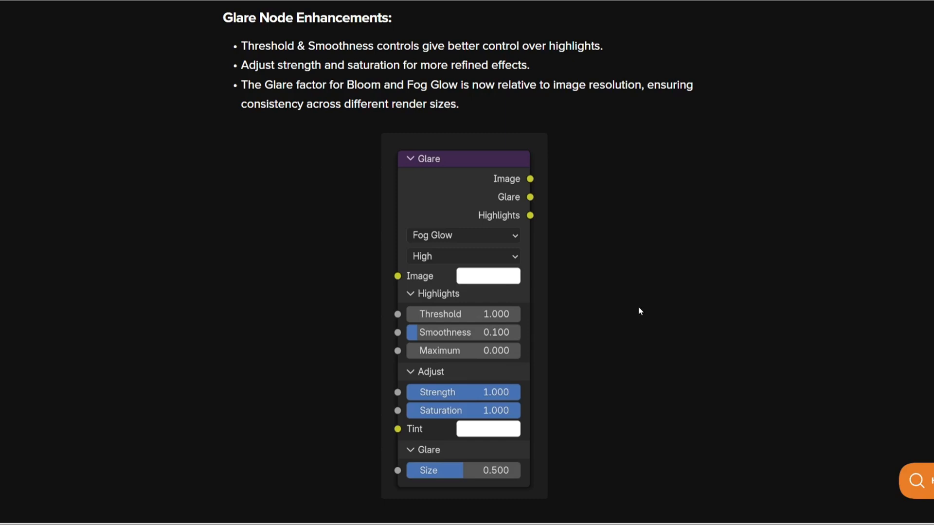
{"action": "mouse_move", "coordinate": [651, 283]}
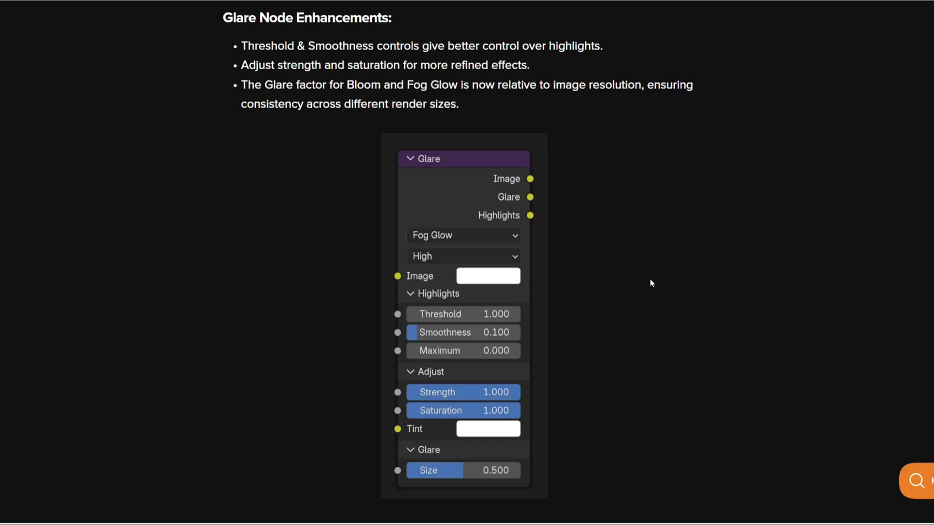
{"action": "scroll", "scroll_direction": "down", "scroll_amount": 3}
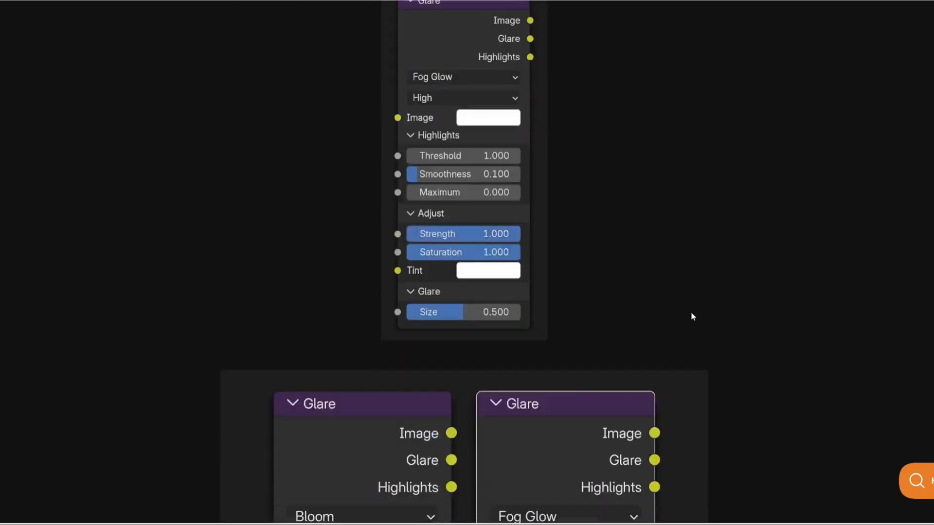
{"action": "scroll", "scroll_direction": "down", "scroll_amount": 3}
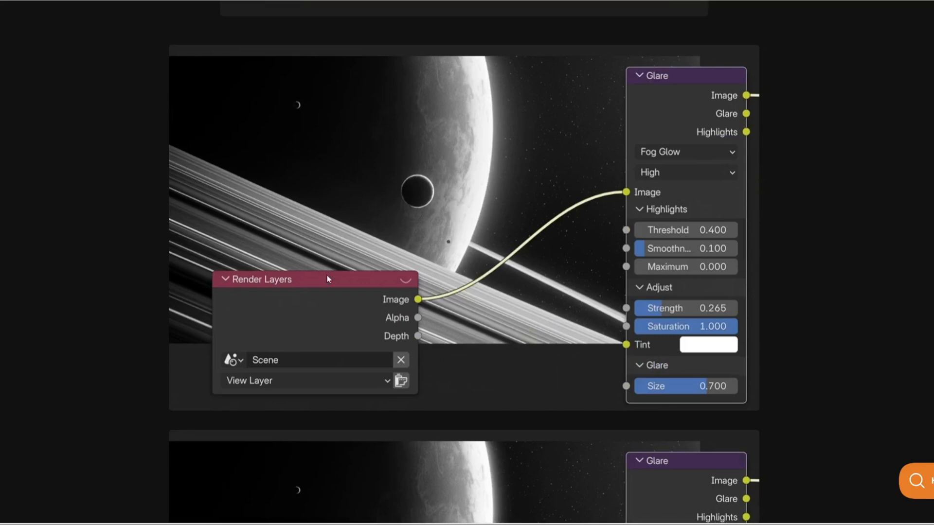
{"action": "scroll", "scroll_direction": "down", "scroll_amount": 3}
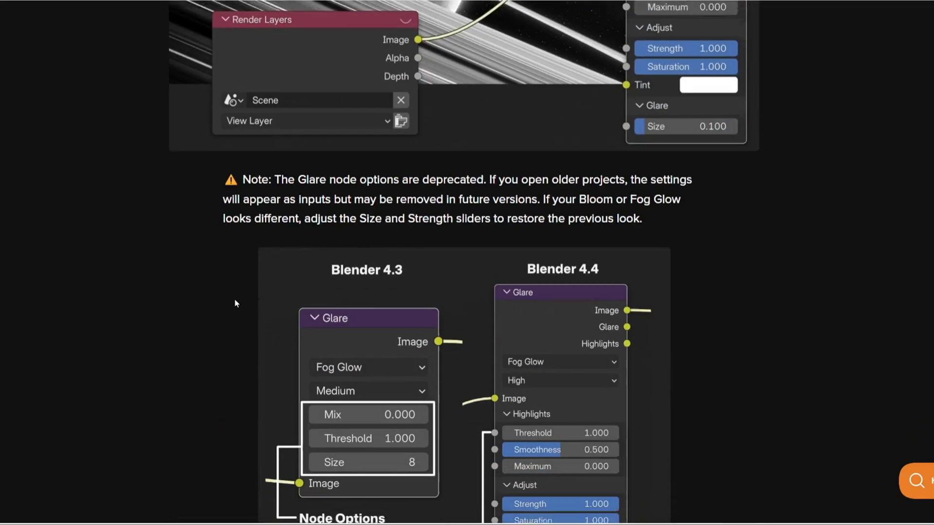
{"action": "scroll", "scroll_direction": "down", "scroll_amount": 3}
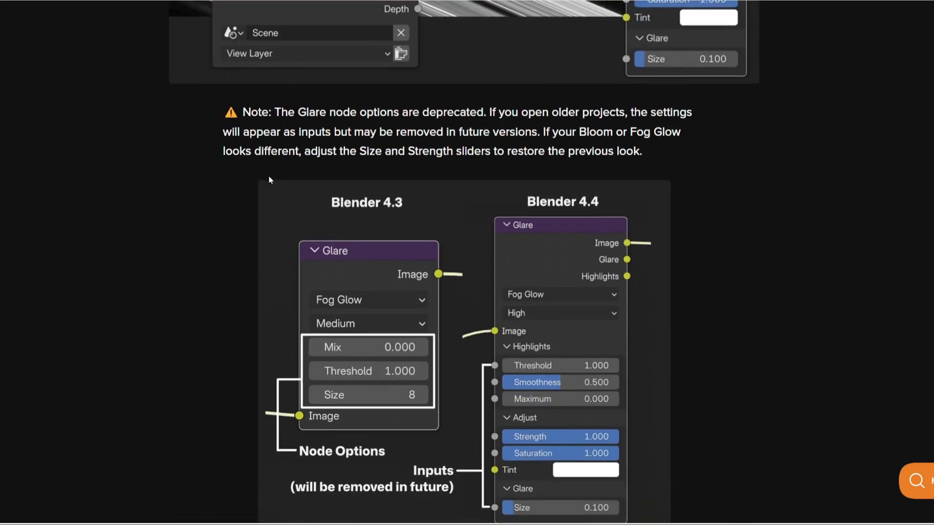
{"action": "mouse_move", "coordinate": [390, 182]}
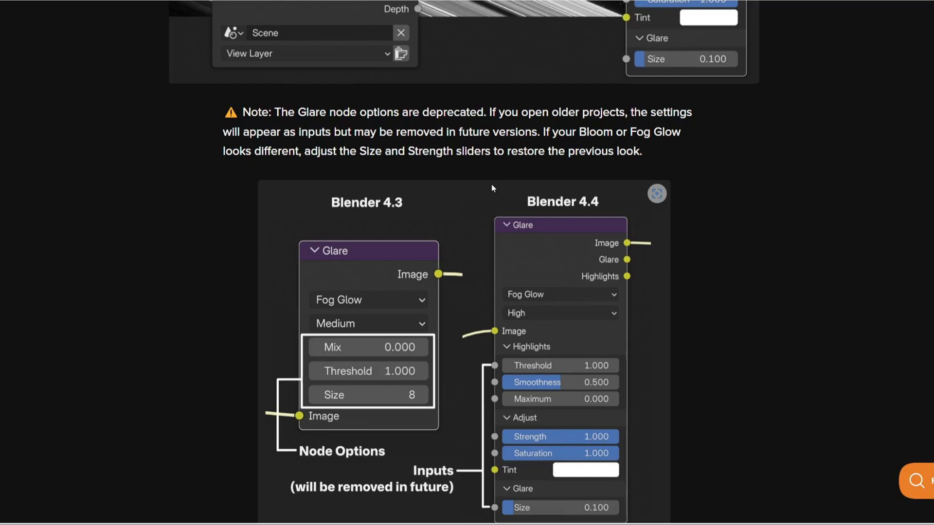
{"action": "mouse_move", "coordinate": [763, 193]}
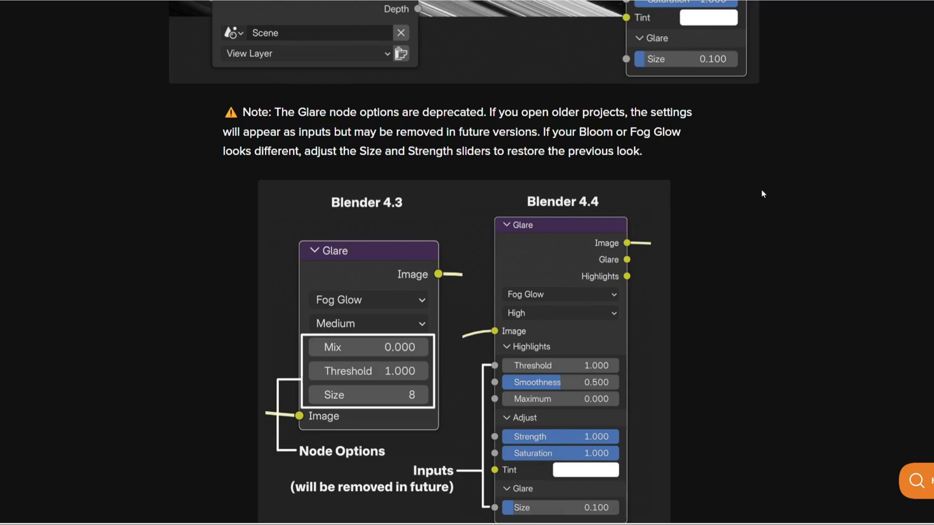
{"action": "scroll", "scroll_direction": "down", "scroll_amount": 3}
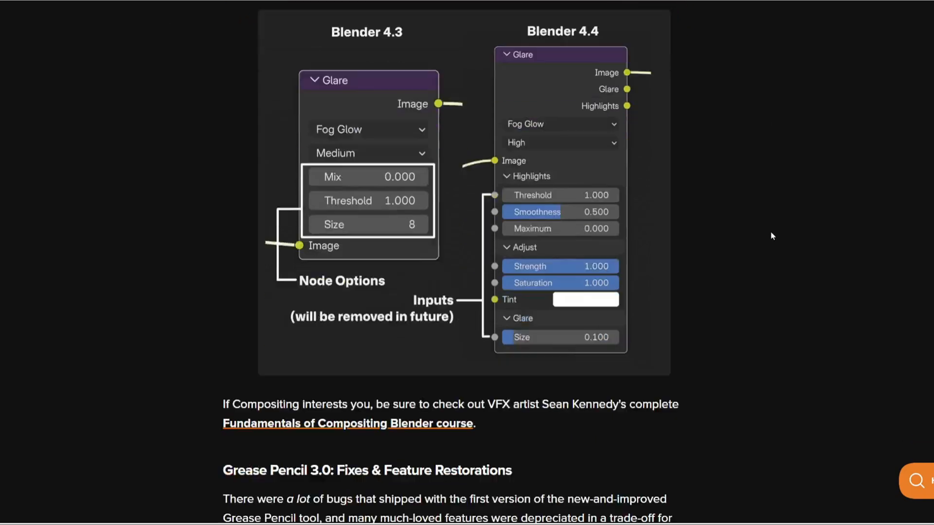
{"action": "scroll", "scroll_direction": "down", "scroll_amount": 3}
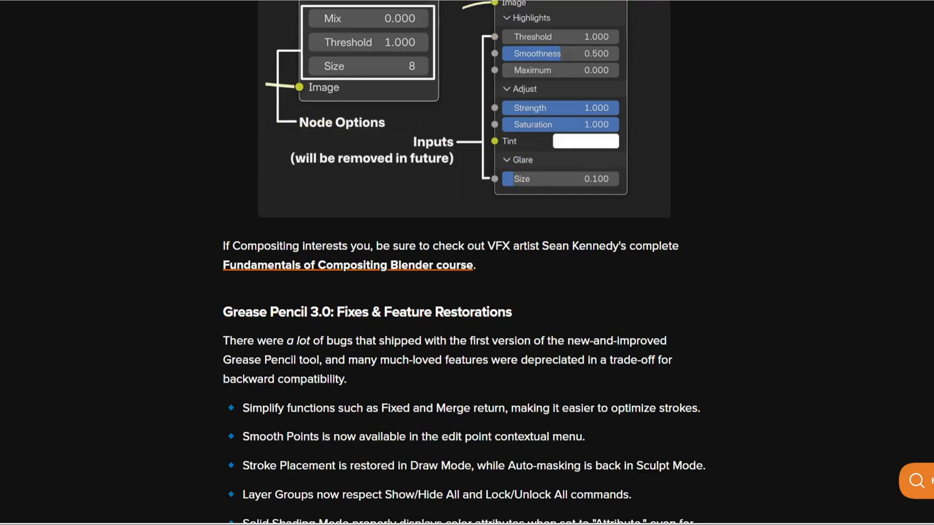
Step: Scroll past the Stroke Placement and layer group images to the Video Sequencer heading
{"action": "scroll", "scroll_direction": "down", "scroll_amount": 3}
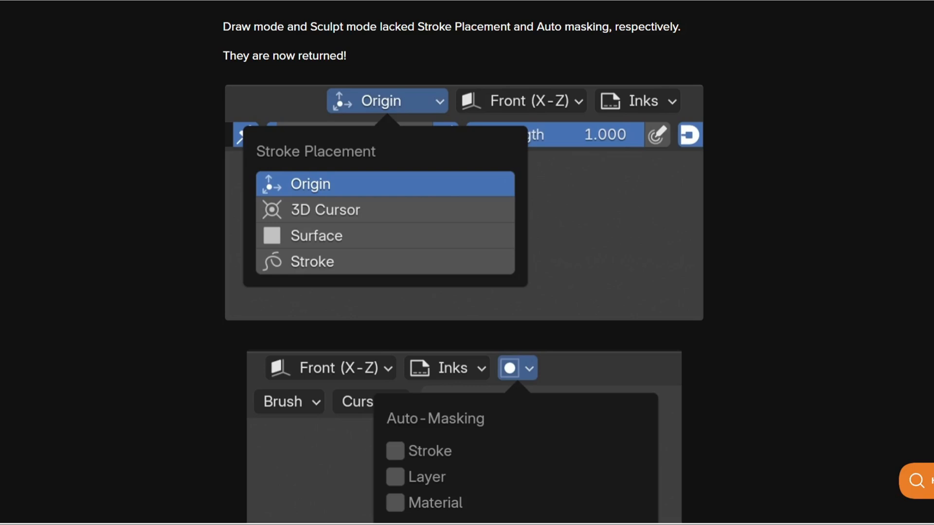
{"action": "mouse_move", "coordinate": [904, 374]}
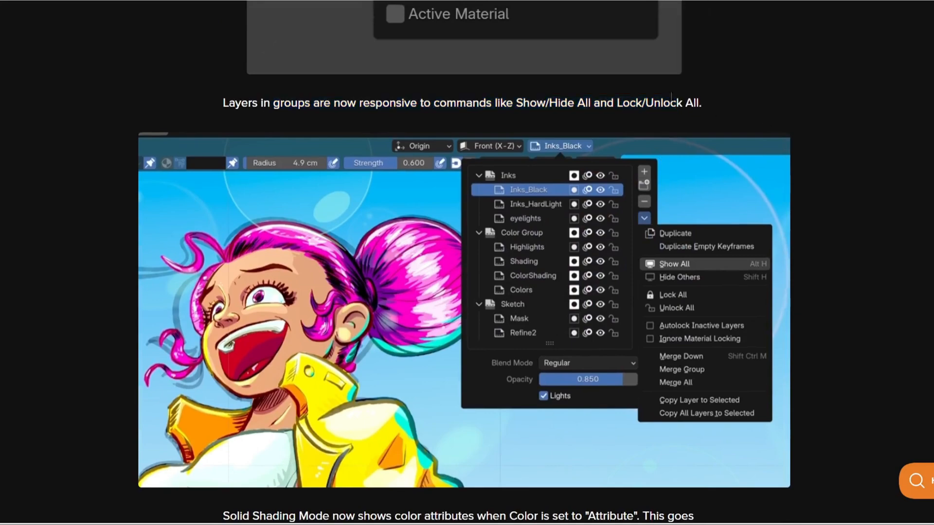
{"action": "scroll", "scroll_direction": "down", "scroll_amount": 3}
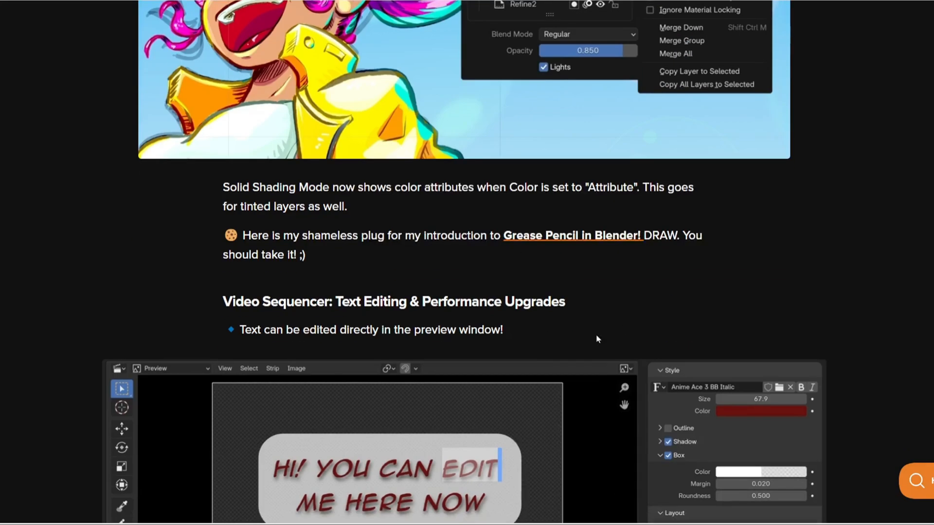
Step: Bring the Video Sequencer preview screenshot and speed enhancements bullets fully on screen
{"action": "scroll", "scroll_direction": "down", "scroll_amount": 3}
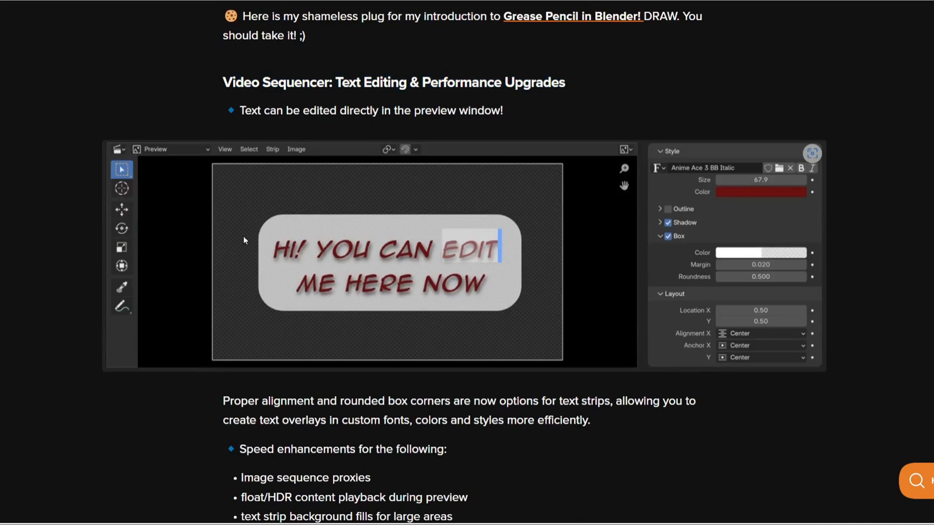
{"action": "mouse_move", "coordinate": [448, 248]}
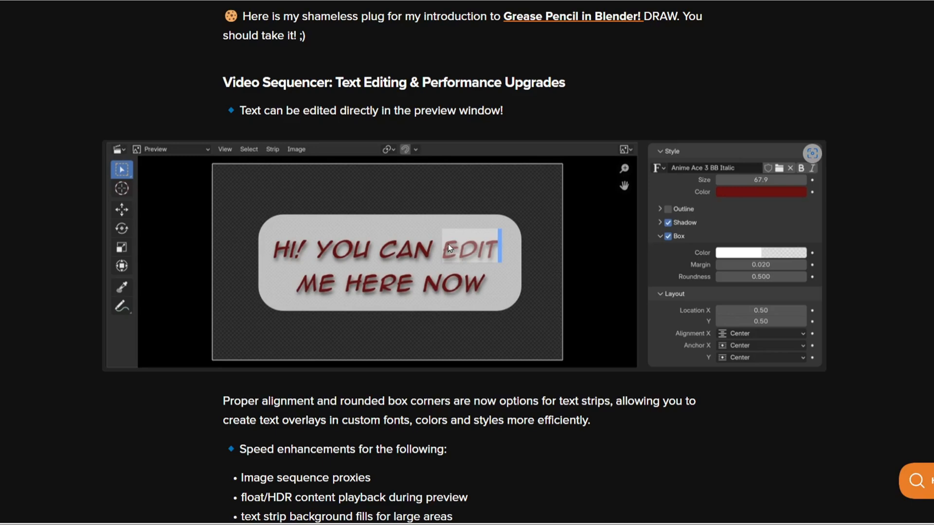
{"action": "mouse_move", "coordinate": [472, 254]}
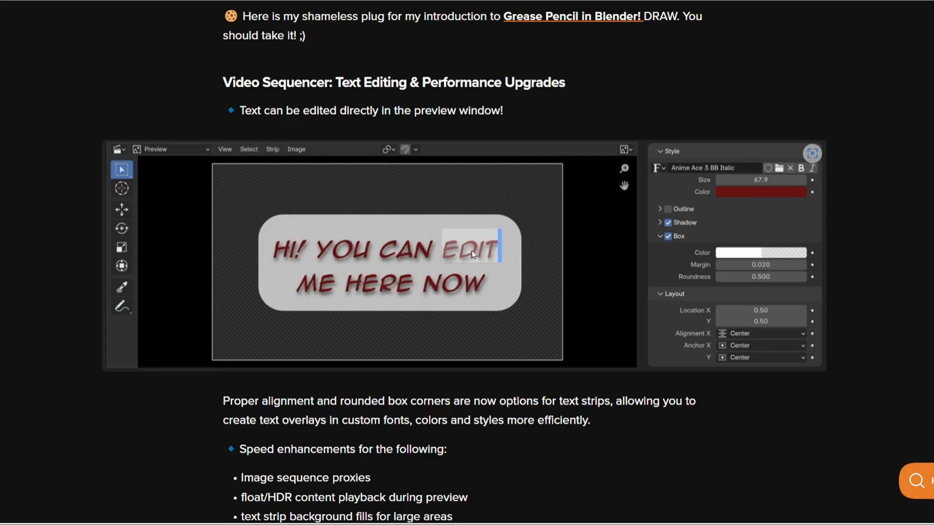
Step: Scroll past the Asset Browser, Batch Rename and icon images to the Cycles denoising heading
{"action": "scroll", "scroll_direction": "down", "scroll_amount": 3}
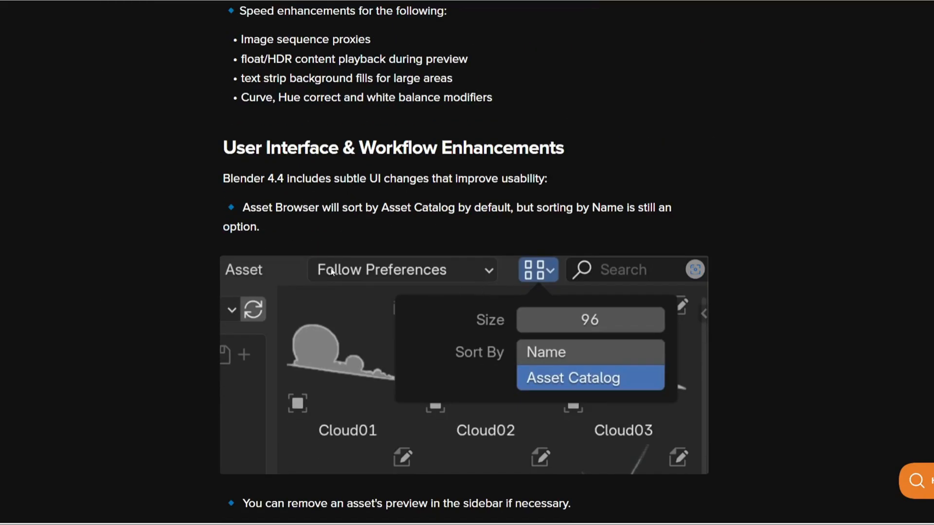
{"action": "scroll", "scroll_direction": "down", "scroll_amount": 3}
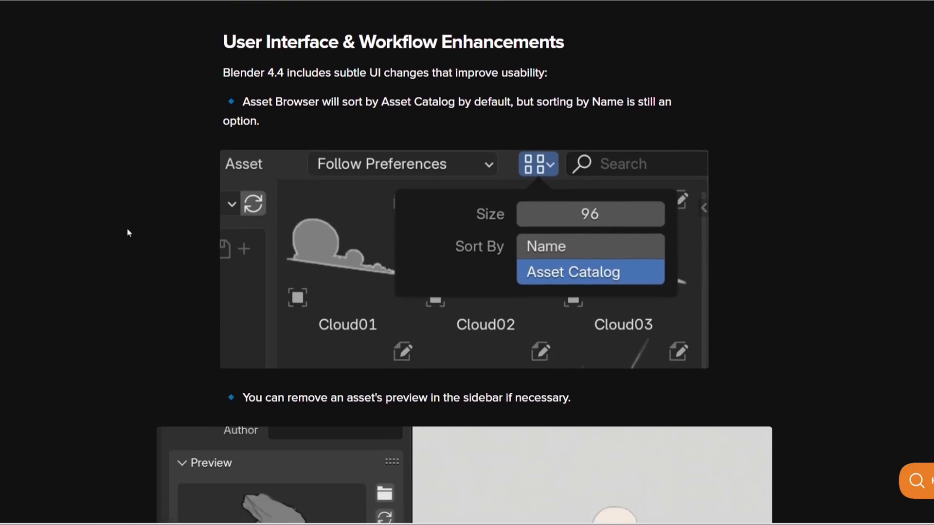
{"action": "scroll", "scroll_direction": "down", "scroll_amount": 3}
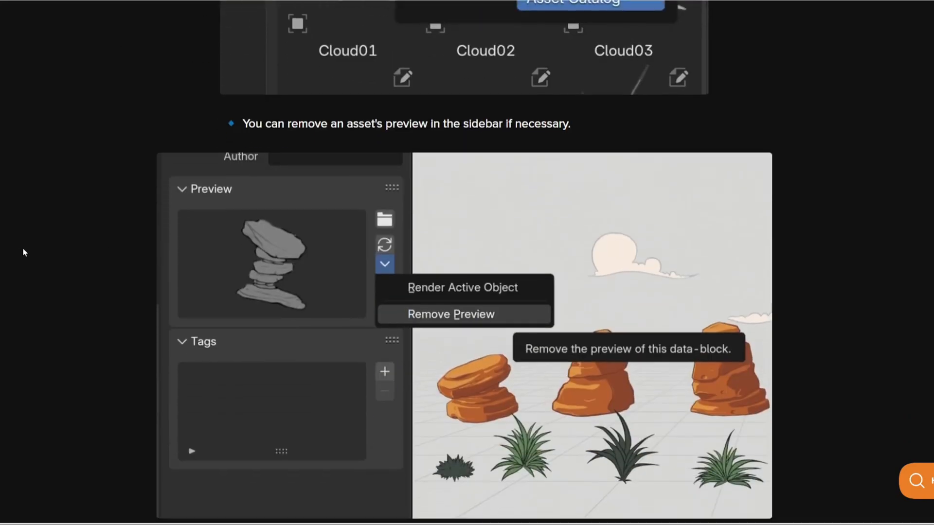
{"action": "scroll", "scroll_direction": "down", "scroll_amount": 3}
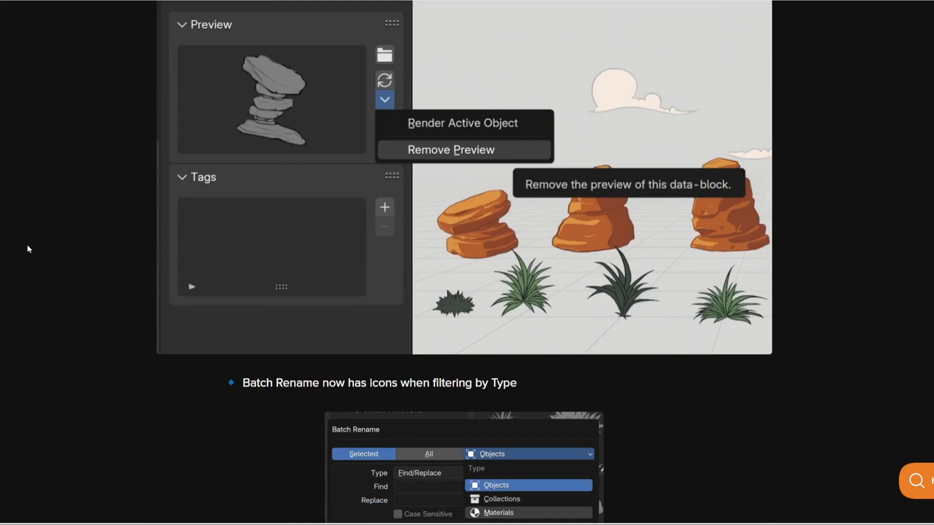
{"action": "scroll", "scroll_direction": "down", "scroll_amount": 3}
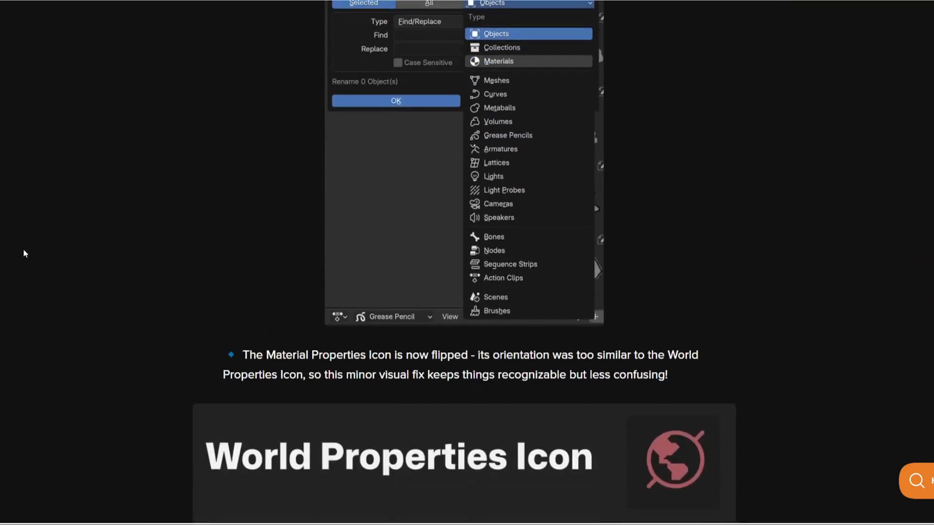
{"action": "scroll", "scroll_direction": "down", "scroll_amount": 3}
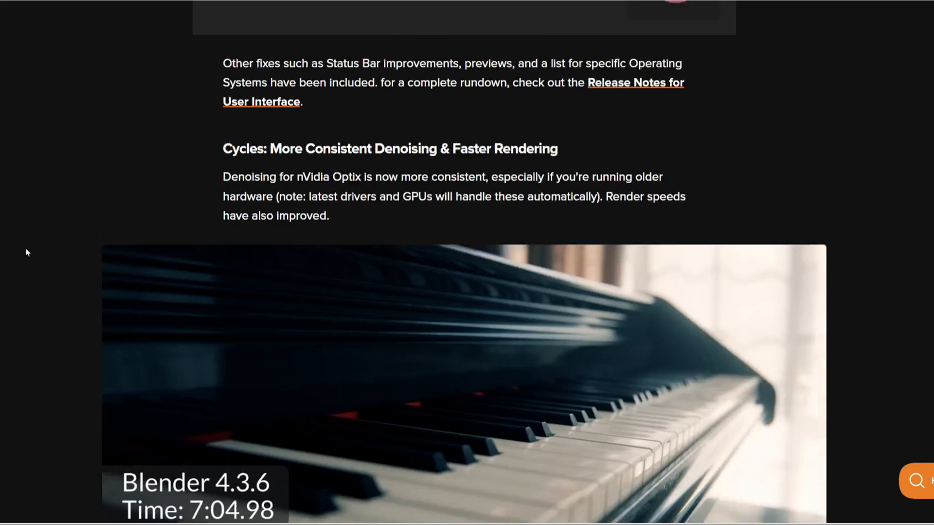
{"action": "scroll", "scroll_direction": "up", "scroll_amount": 3}
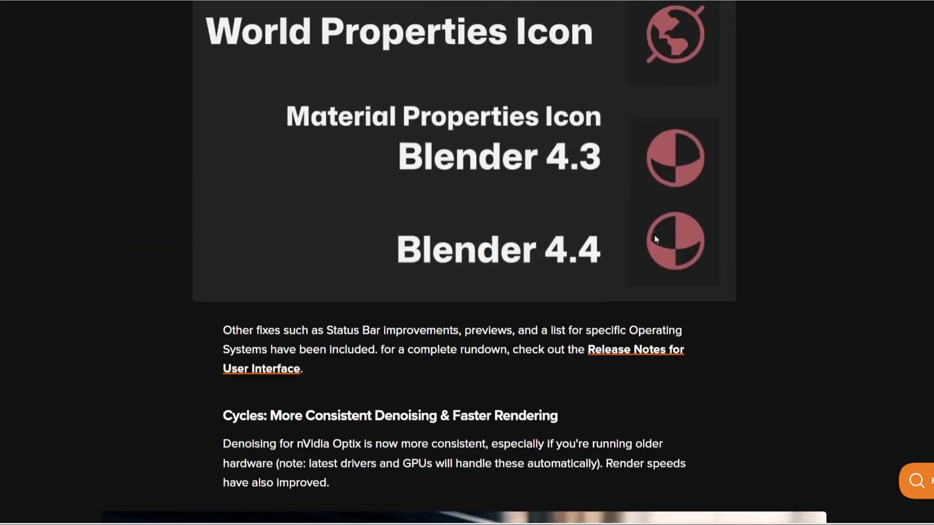
{"action": "mouse_move", "coordinate": [557, 142]}
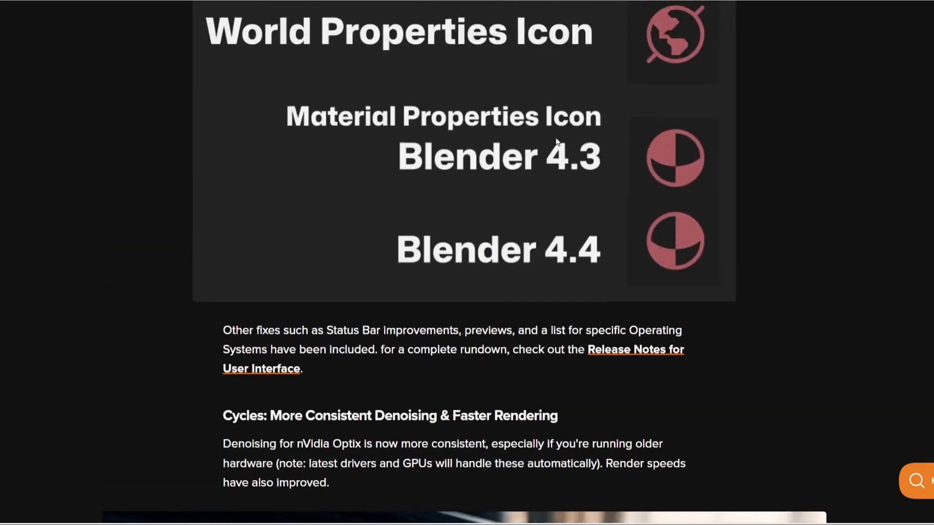
{"action": "scroll", "scroll_direction": "down", "scroll_amount": 3}
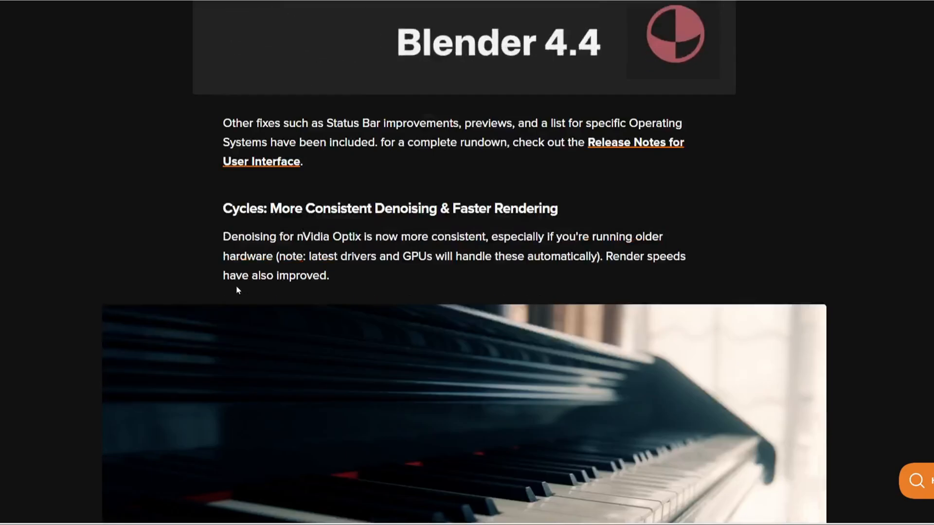
Step: Scroll to the Conclusion, then back up to the Select by Trait and Tris to Quads screenshots
{"action": "scroll", "scroll_direction": "down", "scroll_amount": 3}
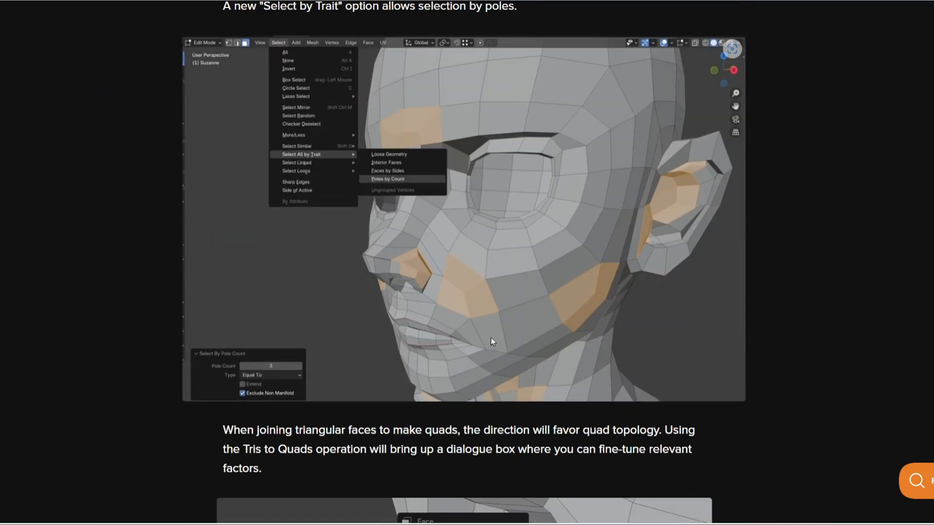
{"action": "scroll", "scroll_direction": "down", "scroll_amount": 3}
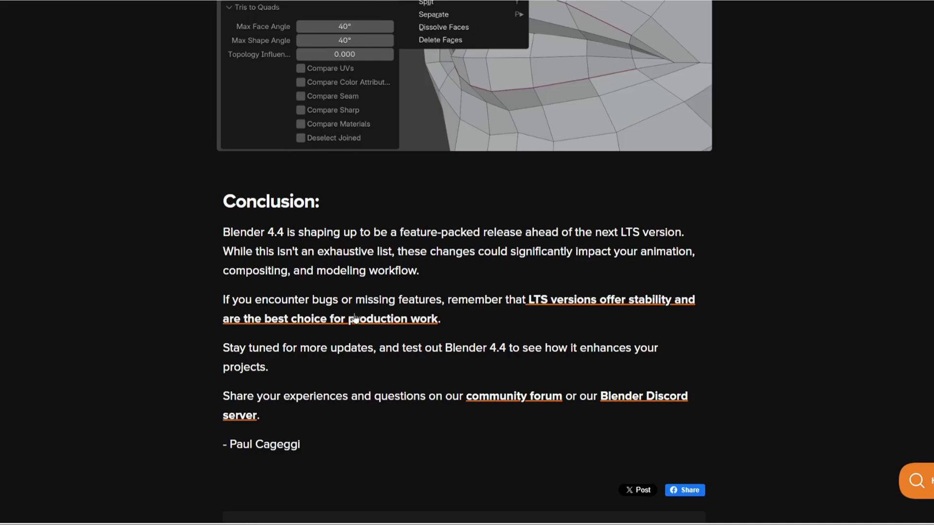
{"action": "scroll", "scroll_direction": "up", "scroll_amount": 3}
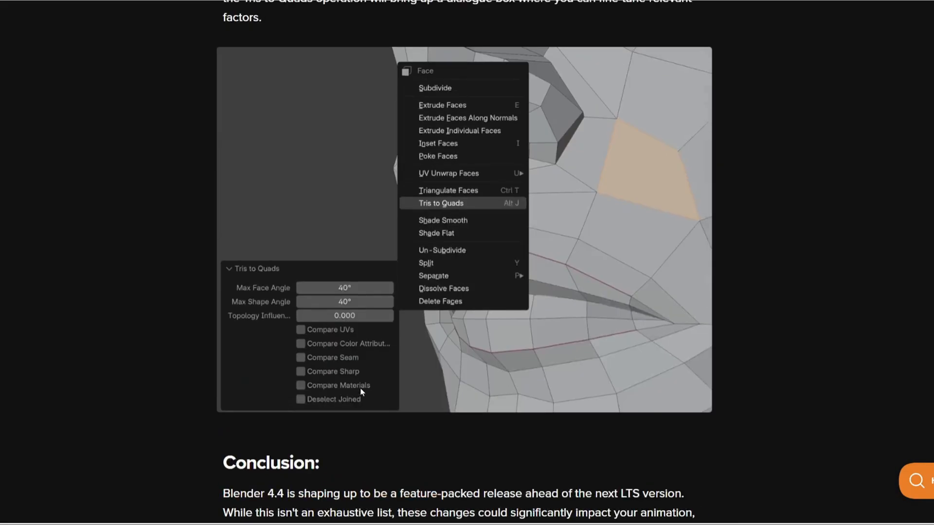
{"action": "scroll", "scroll_direction": "up", "scroll_amount": 3}
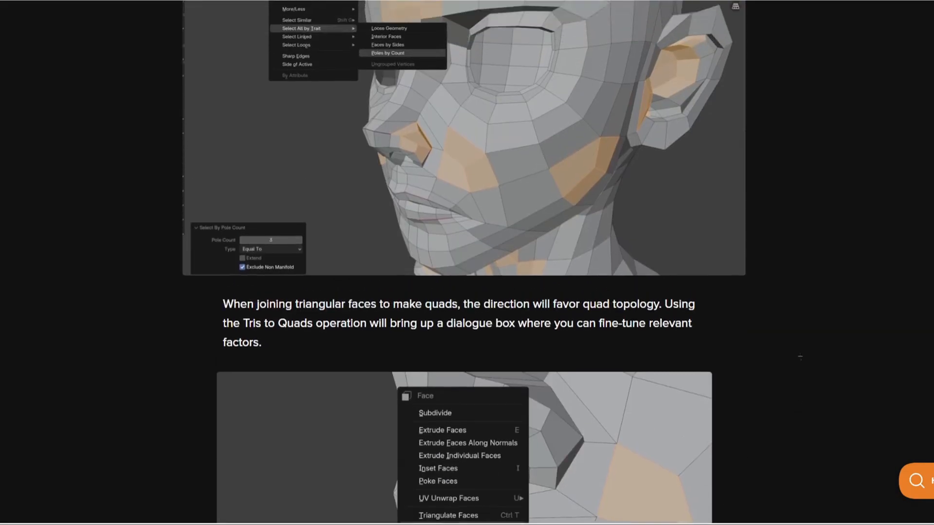